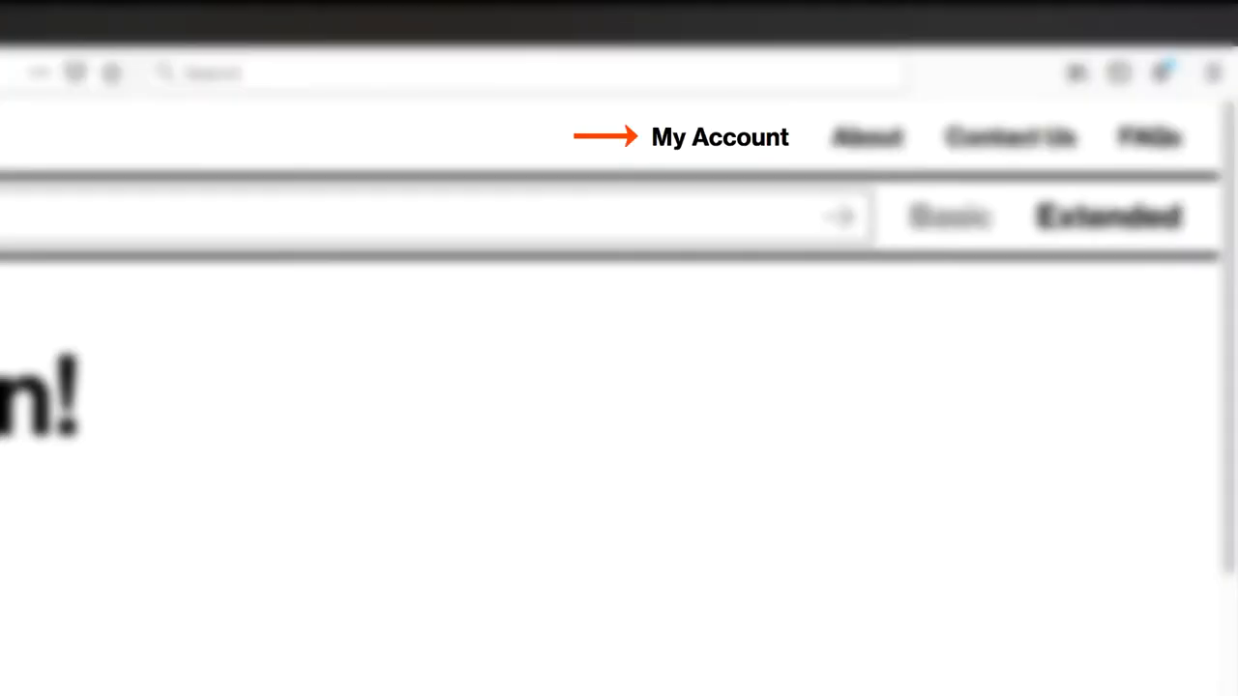
{"action": "mouse_move", "coordinate": [720, 136]}
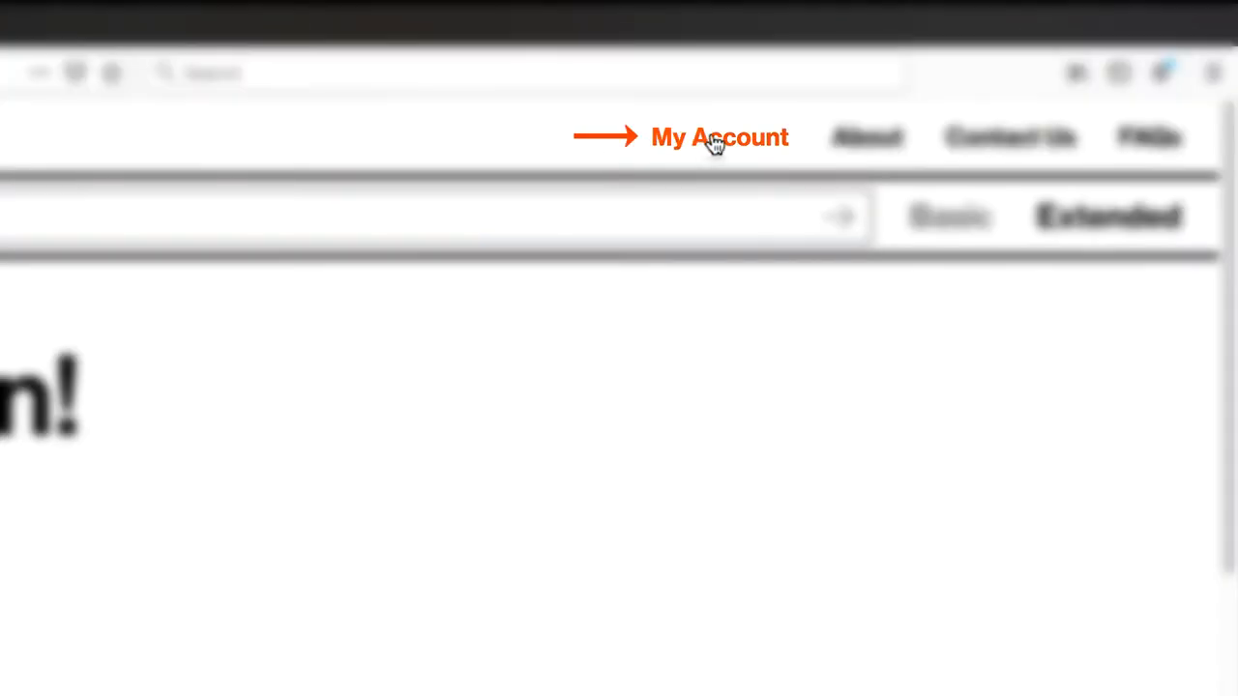
Step: Sign in through My Account with the saved student username to reach the patron record
{"action": "left_click", "coordinate": [719, 136]}
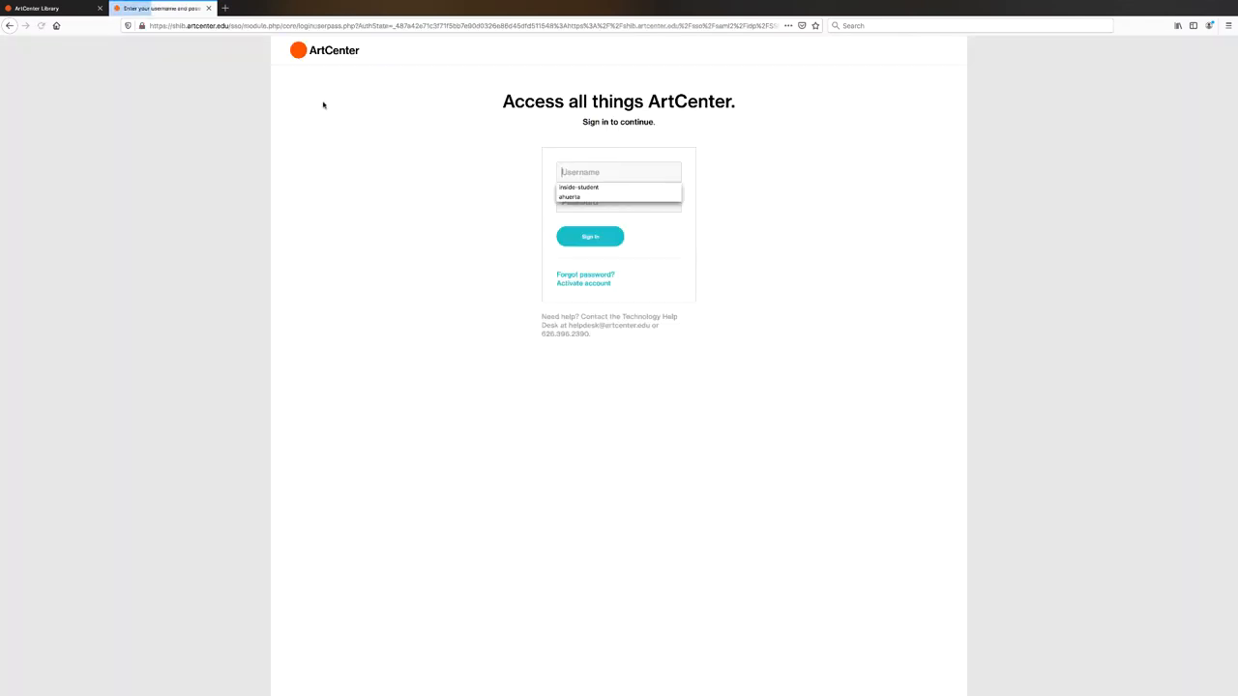
{"action": "left_click", "coordinate": [578, 186]}
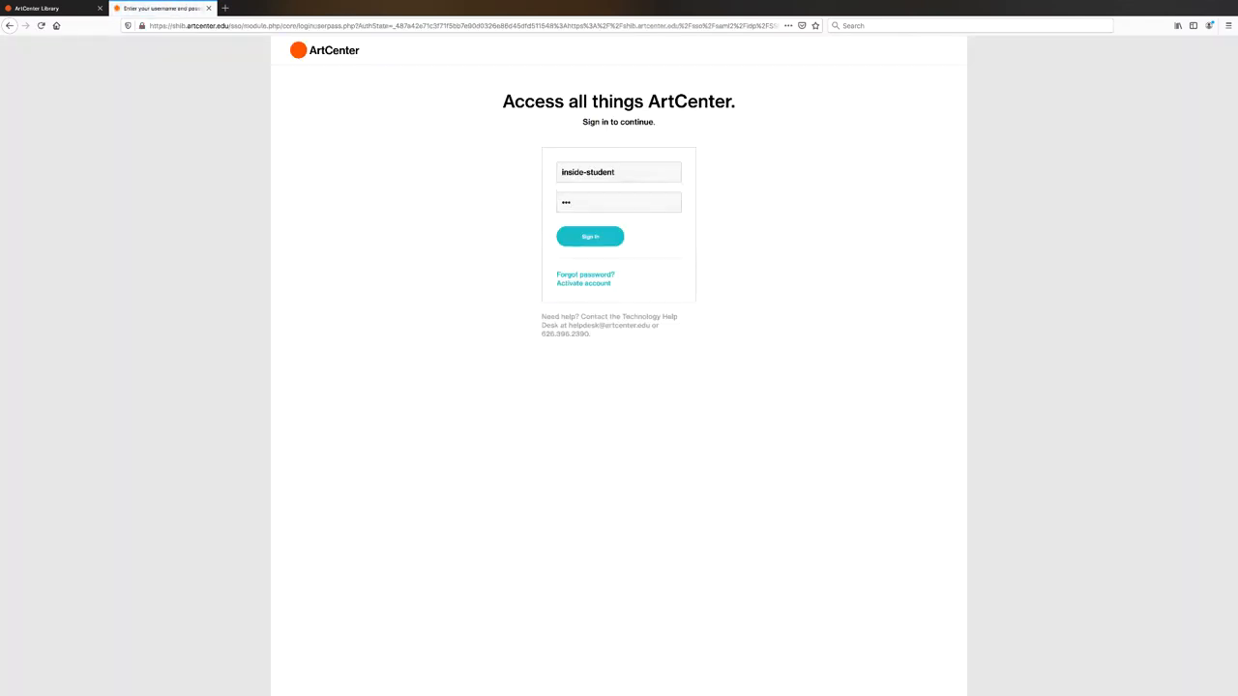
{"action": "left_click", "coordinate": [590, 236]}
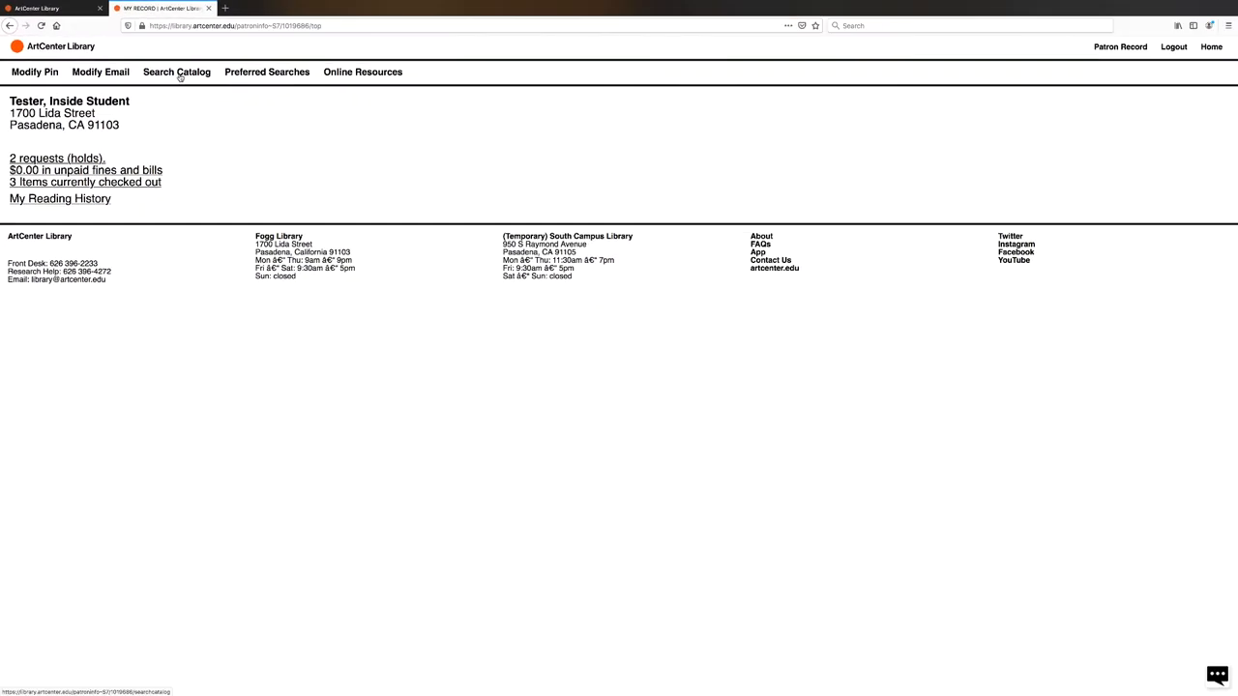
Step: Start a catalog keyword search for 'instant photography' across the entire collection location
{"action": "left_click", "coordinate": [176, 72]}
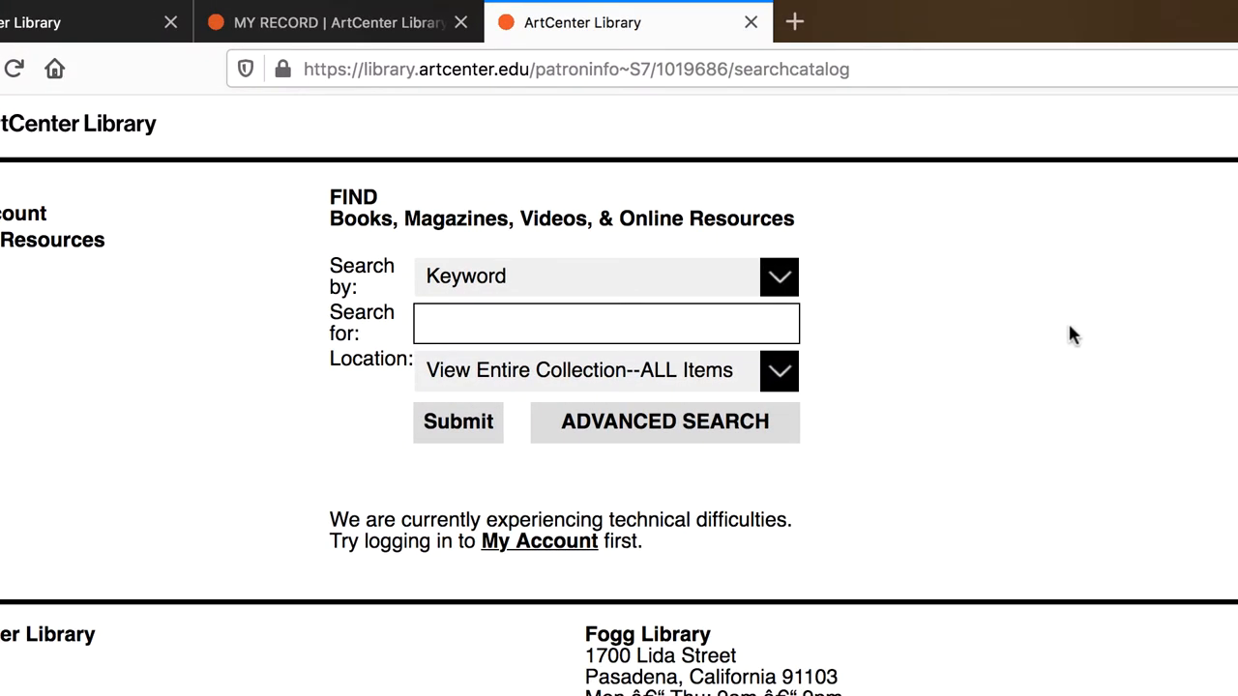
{"action": "type", "text": "inst"}
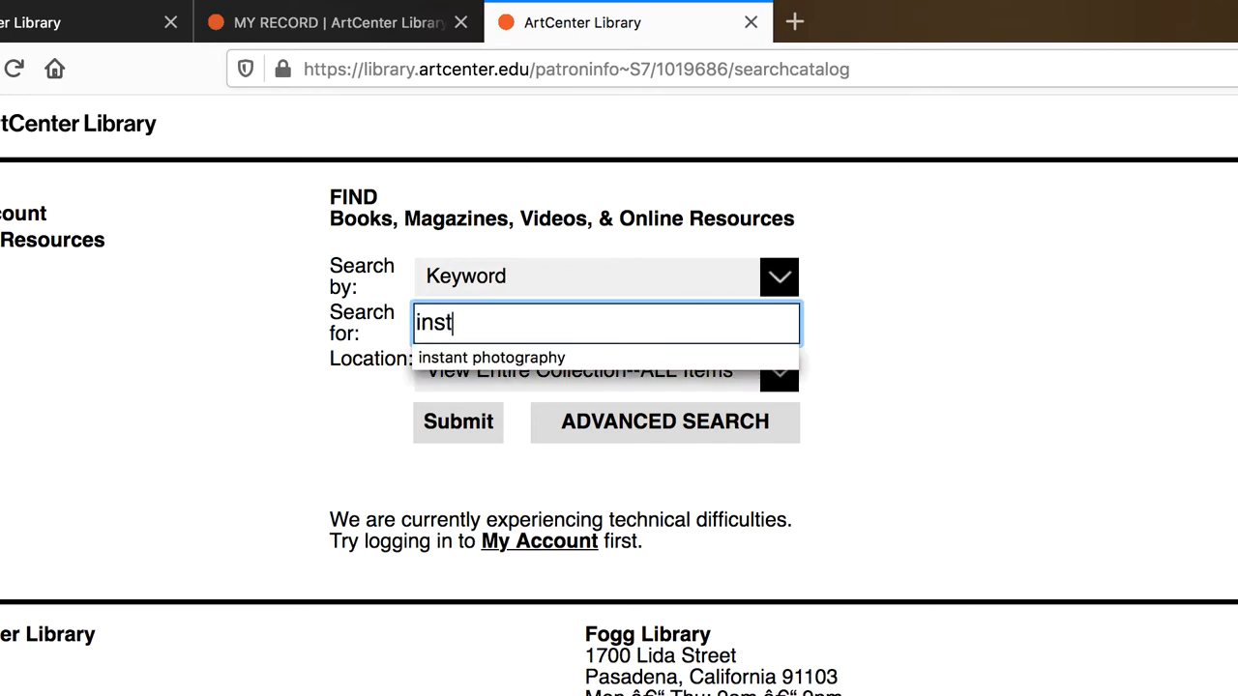
{"action": "left_click", "coordinate": [491, 356]}
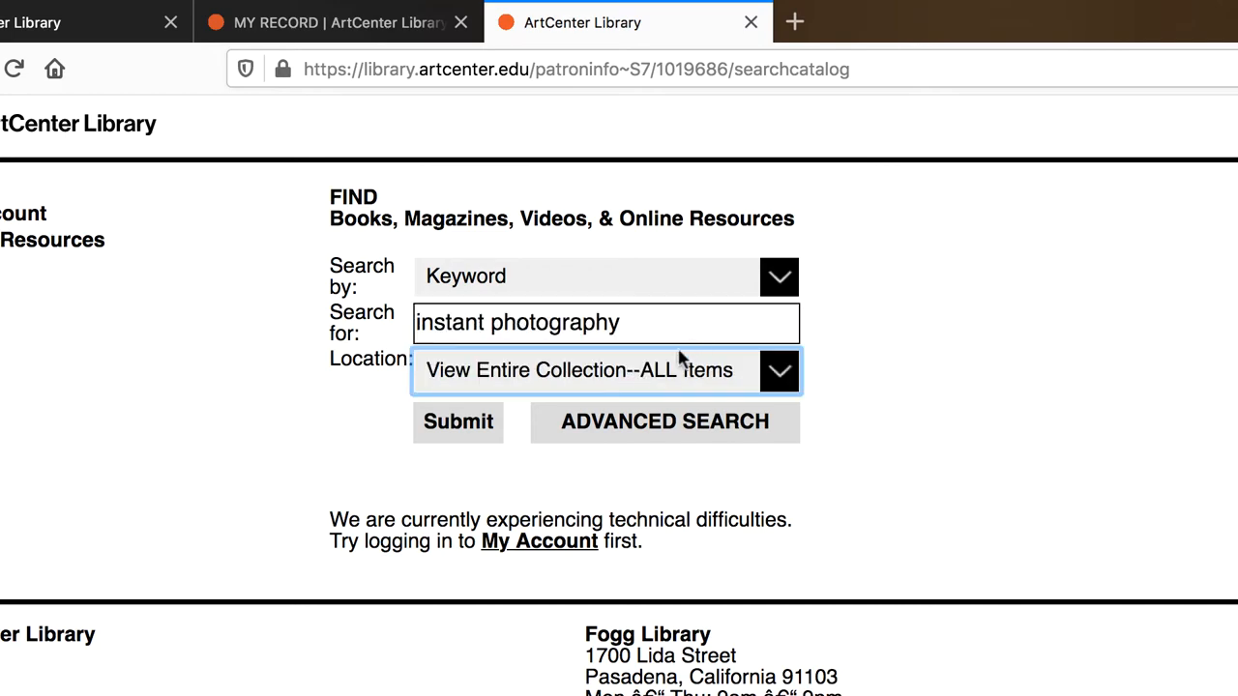
{"action": "left_click", "coordinate": [457, 422]}
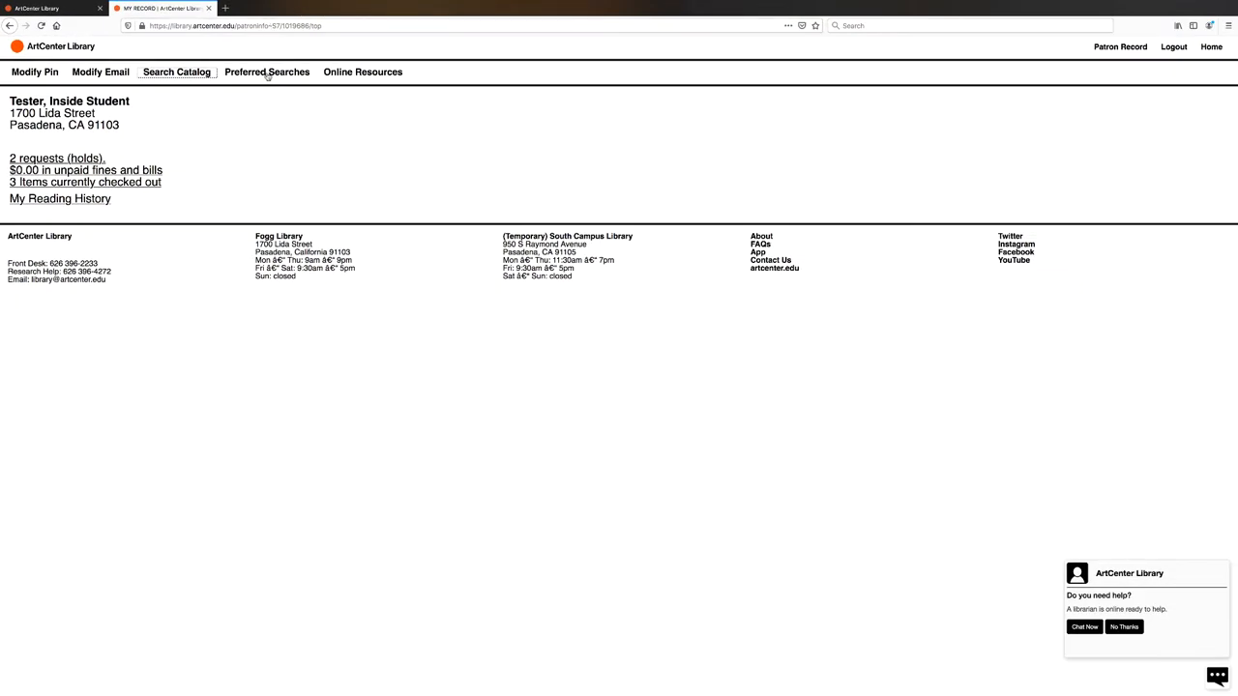
Step: Run the preferred search to list instant photography results with call numbers and availability
{"action": "left_click", "coordinate": [176, 71]}
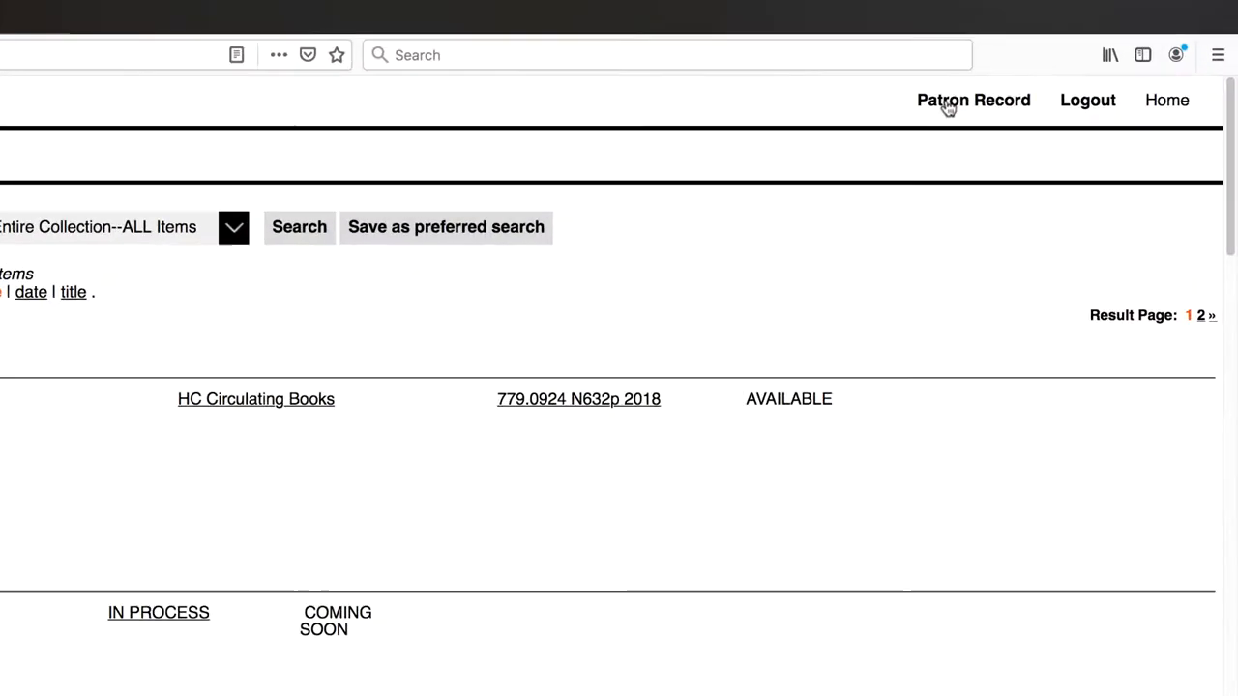
Step: Return to the patron record and view the '2 requests (holds)' list
{"action": "left_click", "coordinate": [973, 101]}
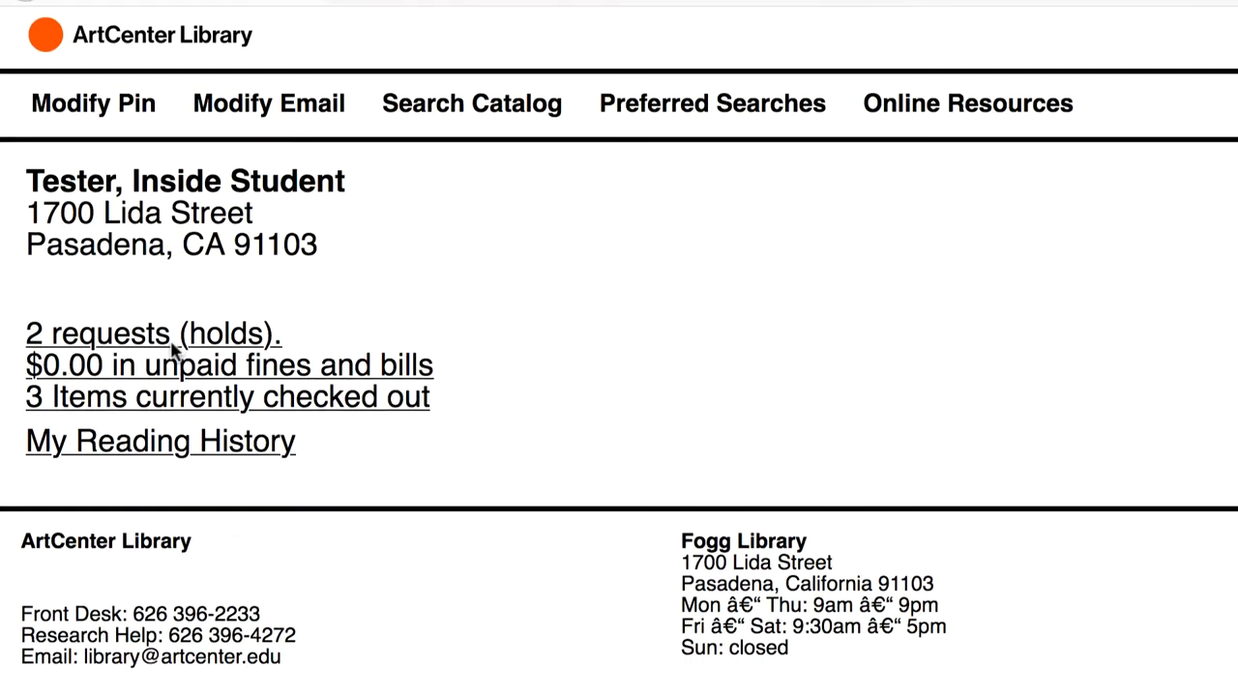
{"action": "left_click", "coordinate": [151, 333]}
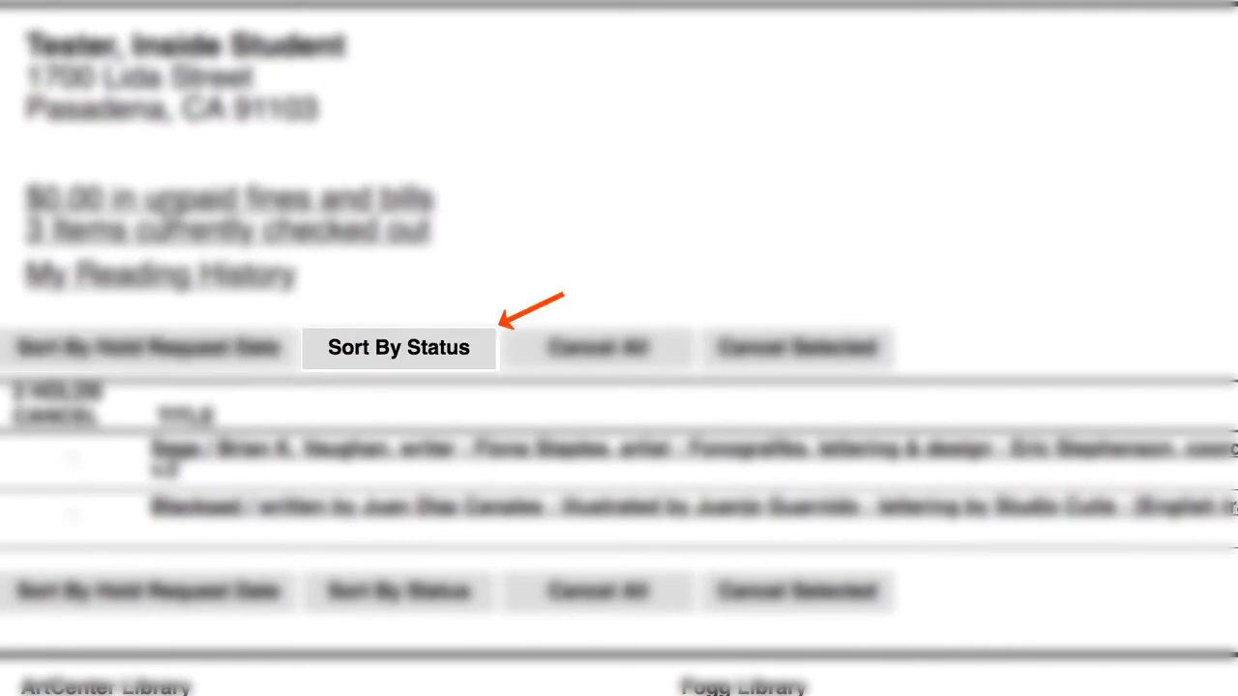
{"action": "mouse_move", "coordinate": [596, 348]}
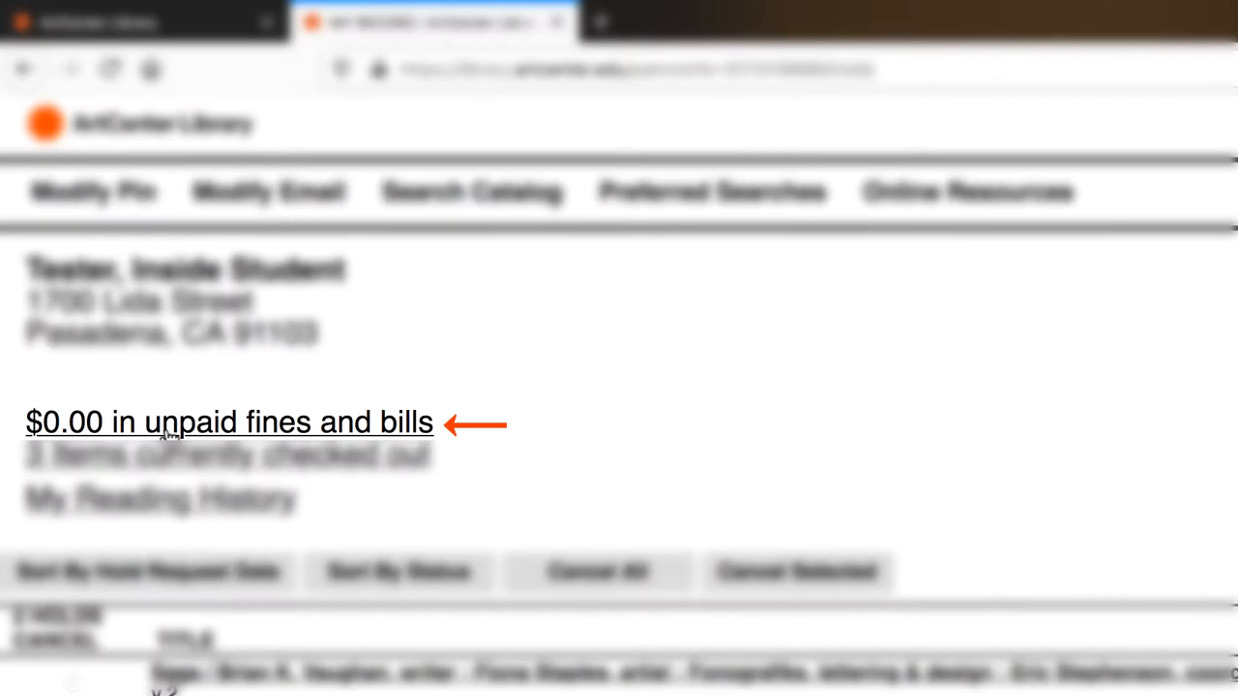
{"action": "mouse_move", "coordinate": [106, 423]}
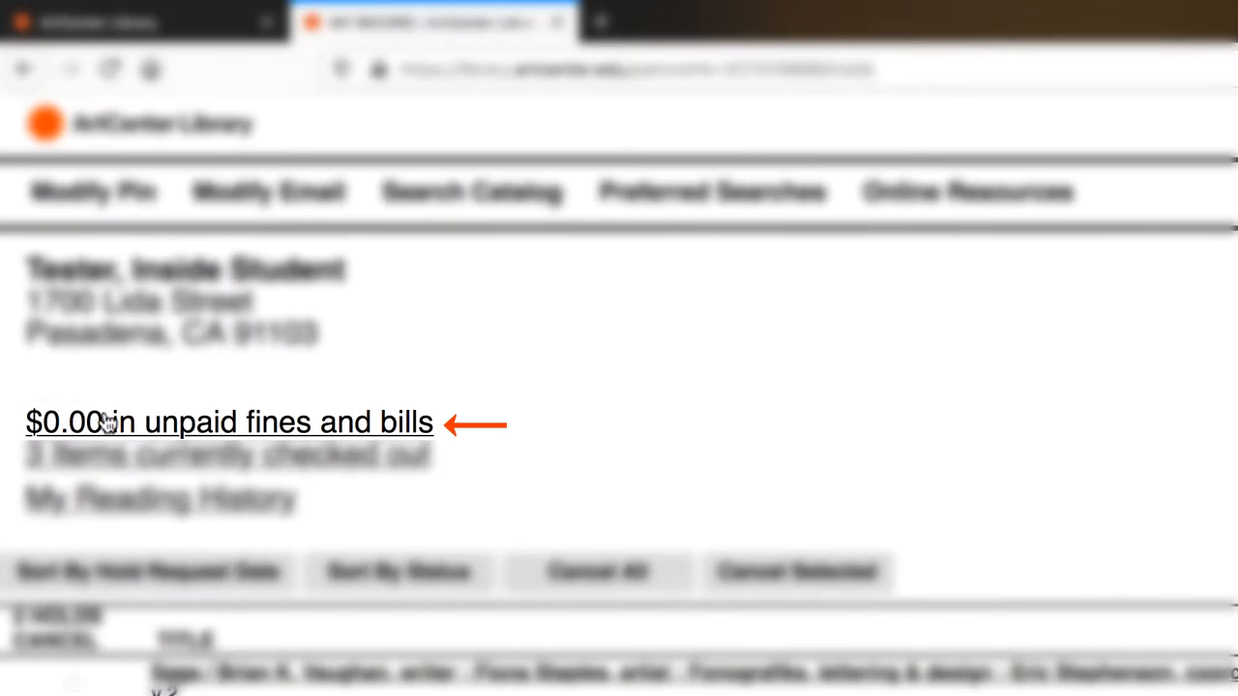
Step: View the account's '$0.00 in unpaid fines and bills' detail
{"action": "left_click", "coordinate": [229, 421]}
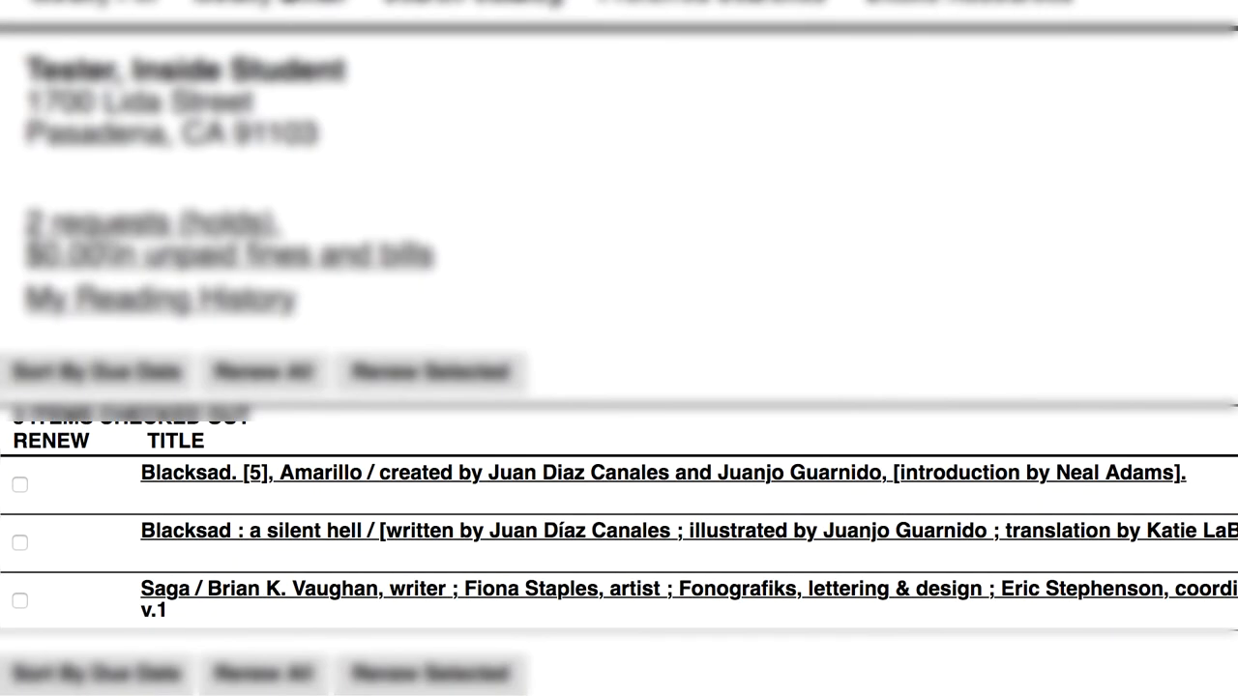
Step: Sort the three checked-out items by checkout date
{"action": "left_click", "coordinate": [97, 371]}
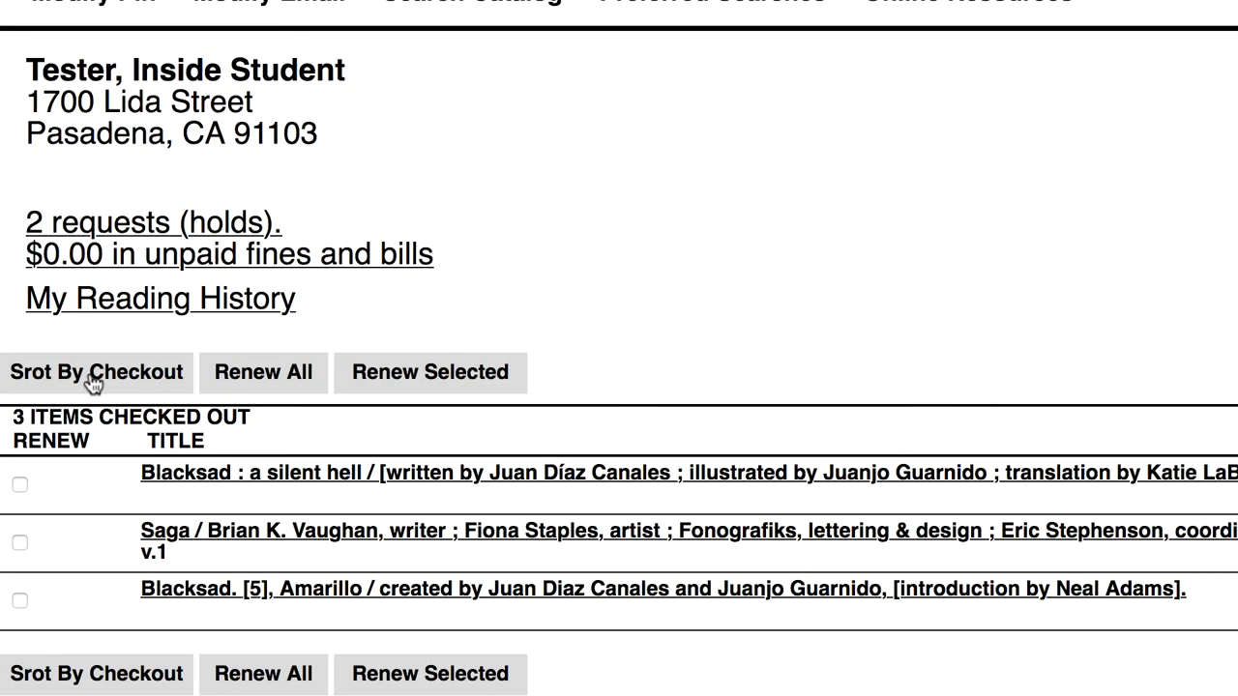
{"action": "left_click", "coordinate": [263, 371]}
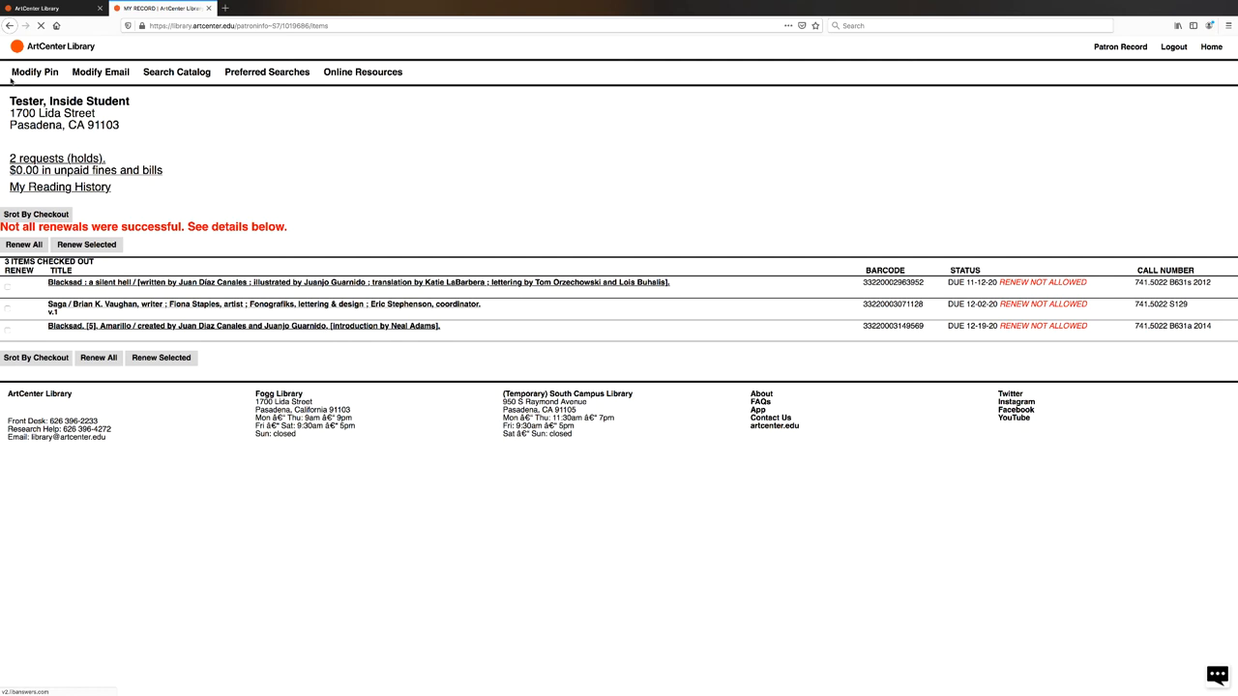
Step: Attempt Renew All on the three checkouts, each returning RENEW NOT ALLOWED
{"action": "left_click", "coordinate": [1216, 675]}
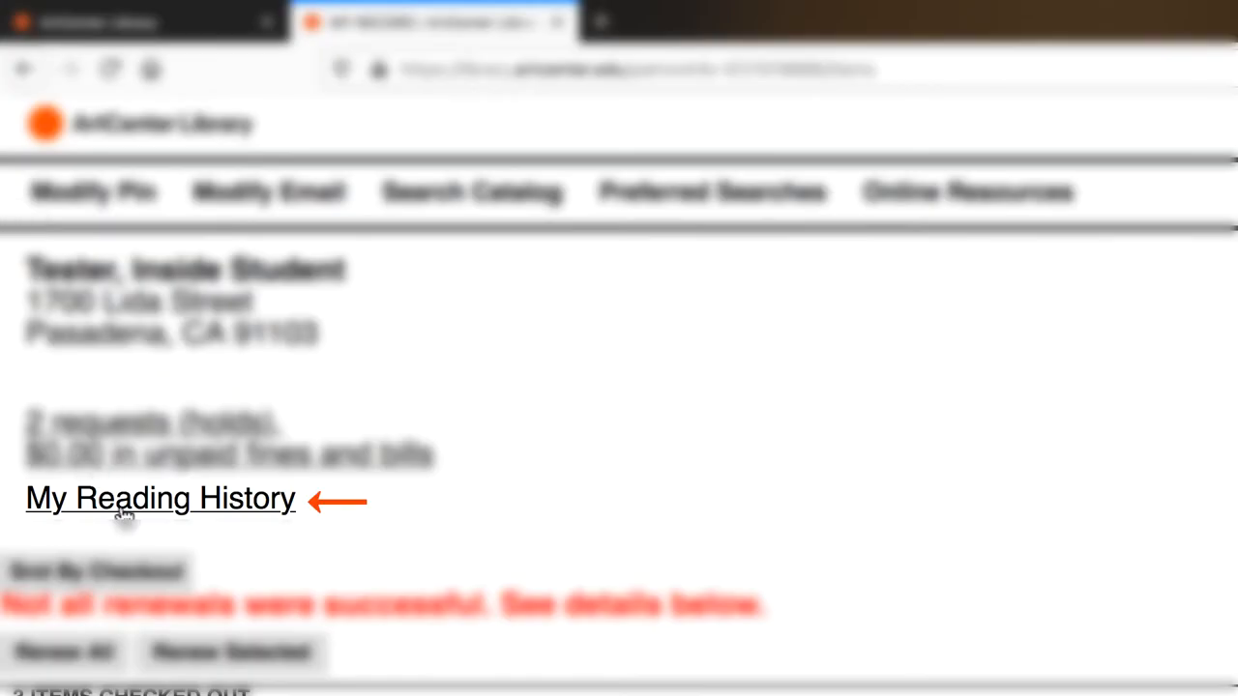
Step: View My Reading History listing the eleven previously borrowed items
{"action": "left_click", "coordinate": [160, 499]}
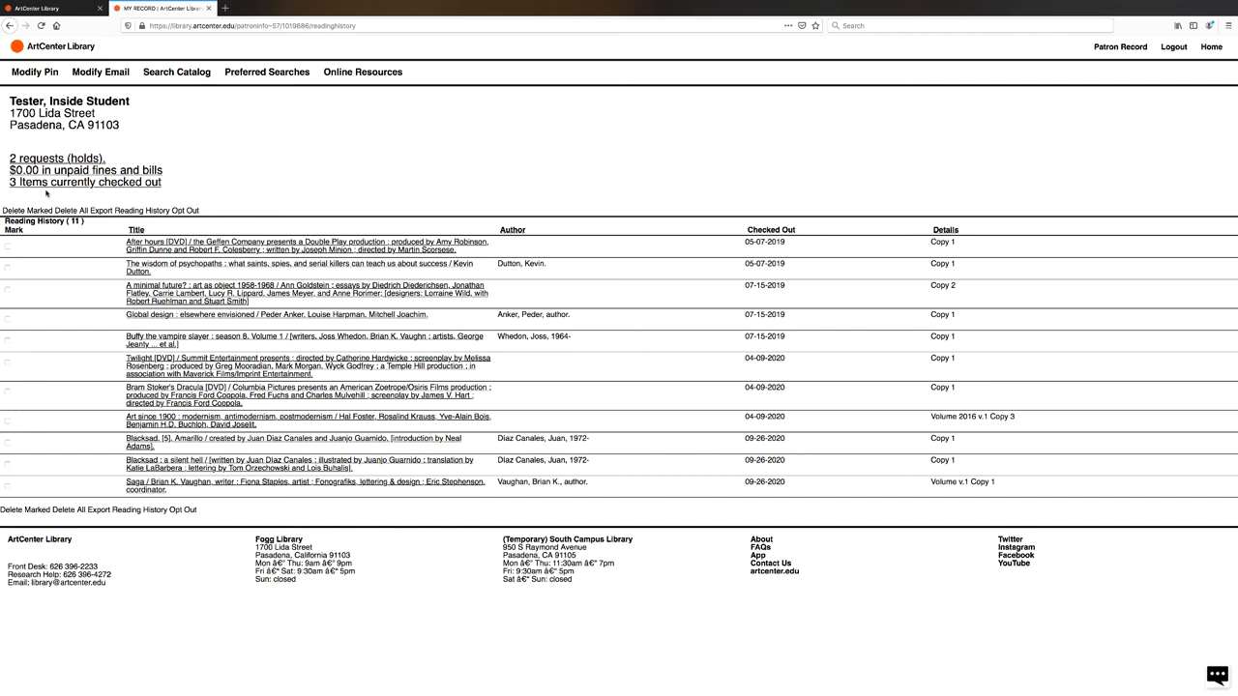
{"action": "left_click", "coordinate": [1217, 677]}
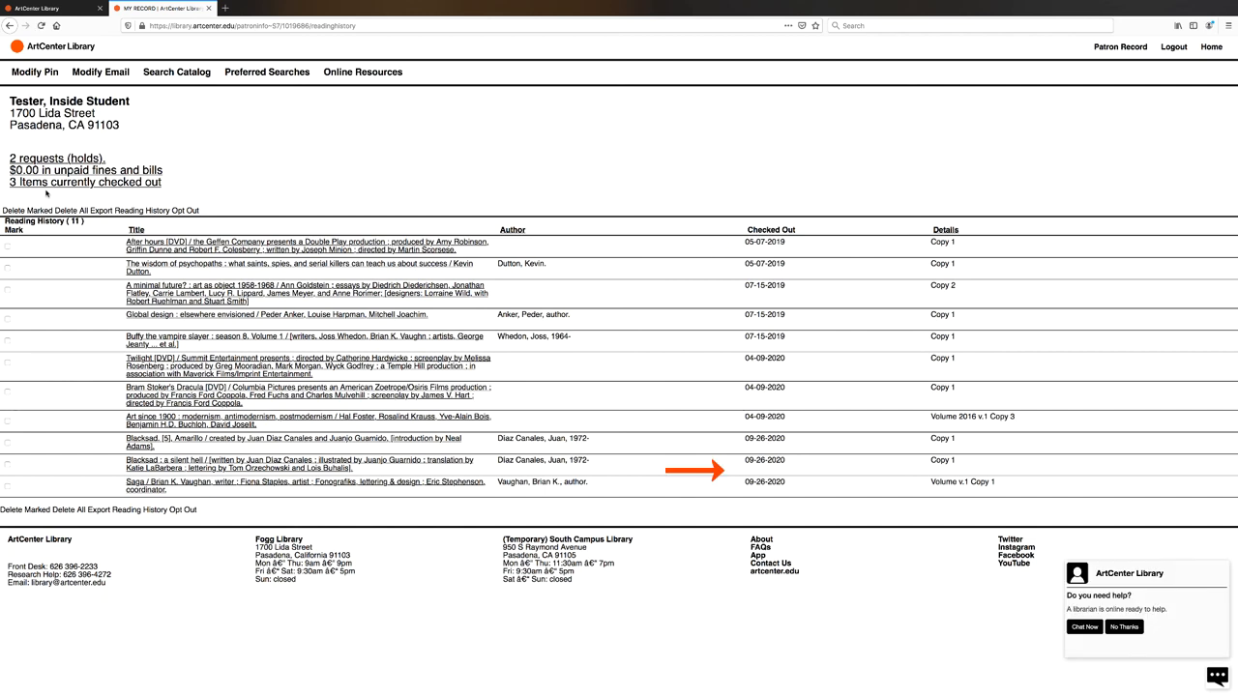